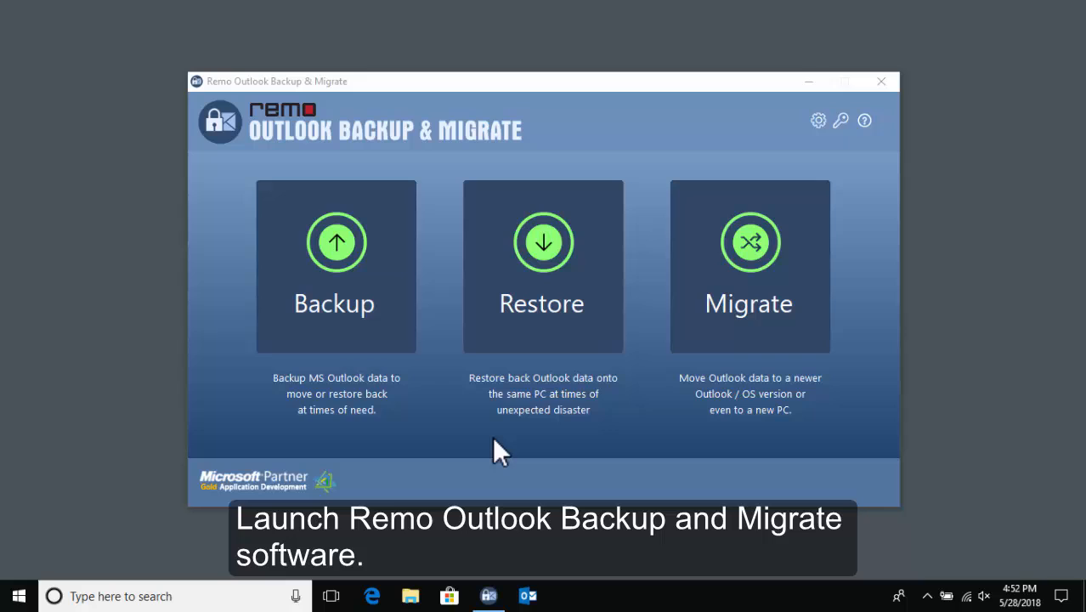
mouse_move(484, 360)
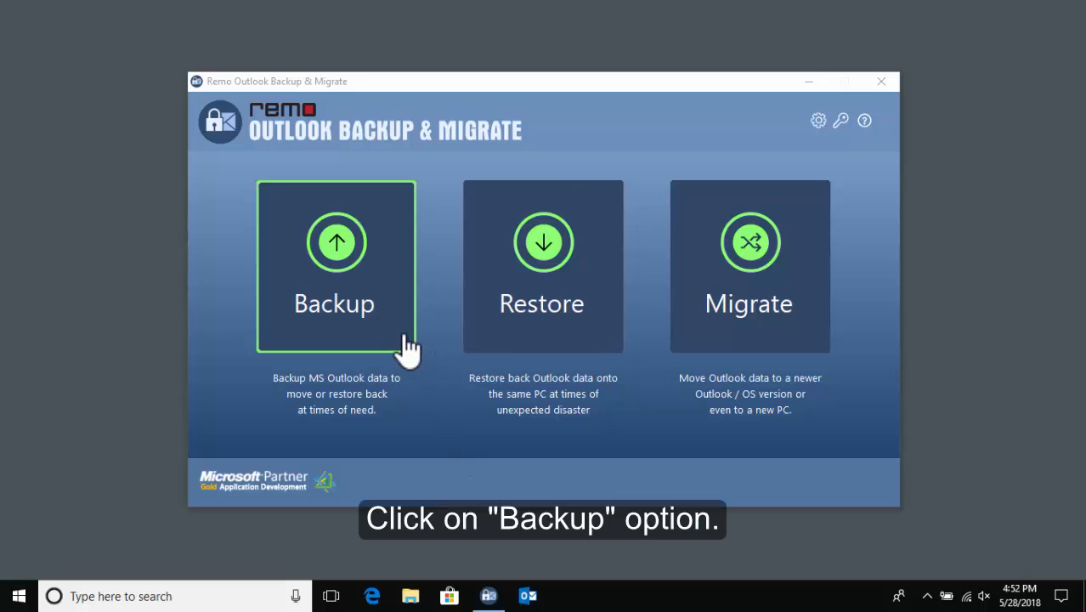
Choose Backup, try Smart Backup, and decline its confirmation so both choices remain.
left_click(337, 265)
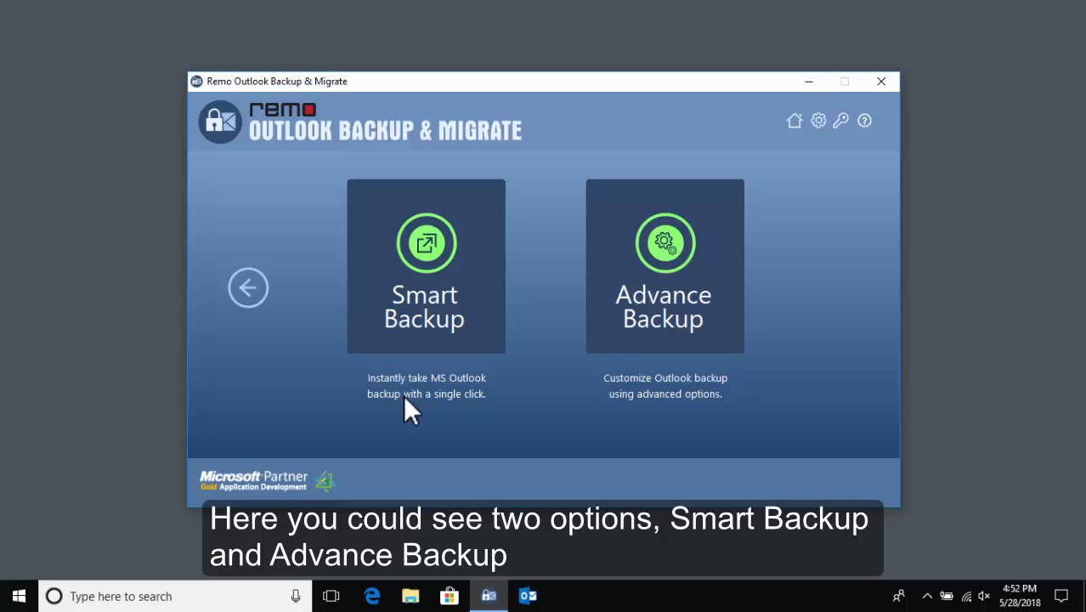
mouse_move(503, 381)
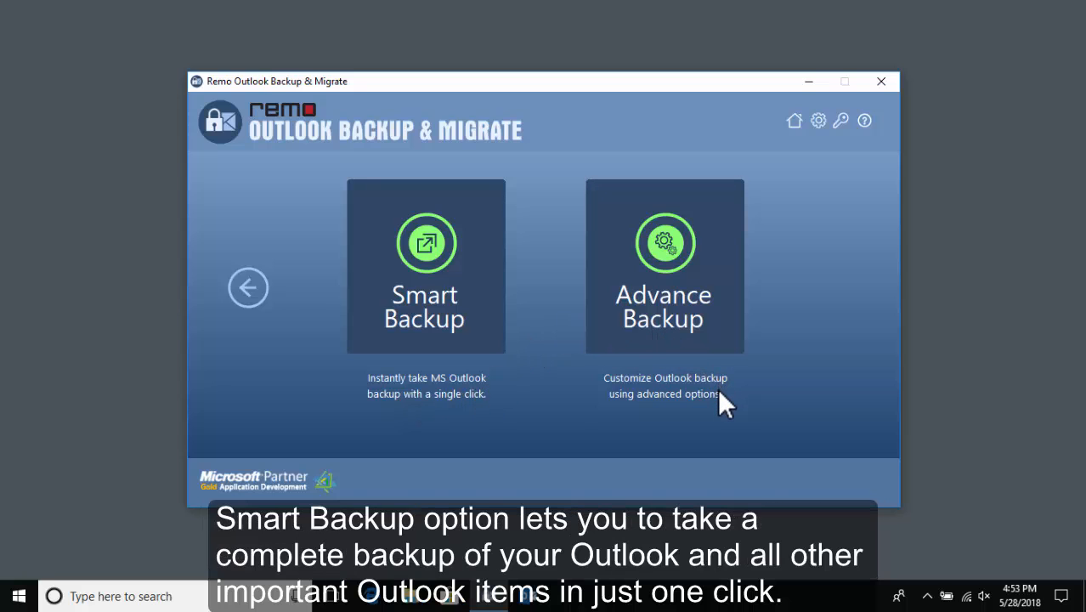
mouse_move(728, 425)
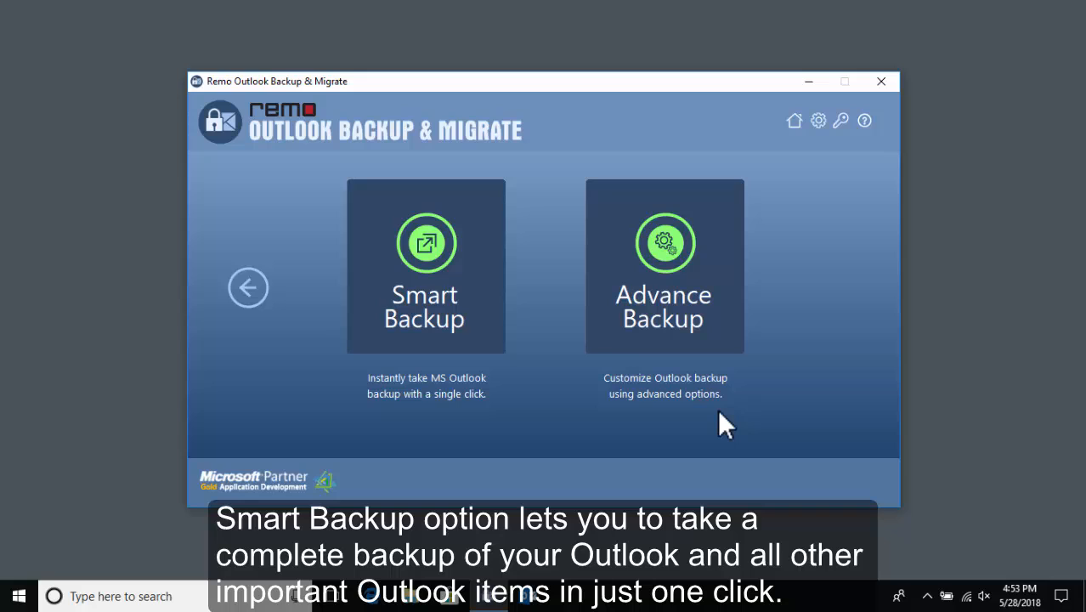
left_click(425, 265)
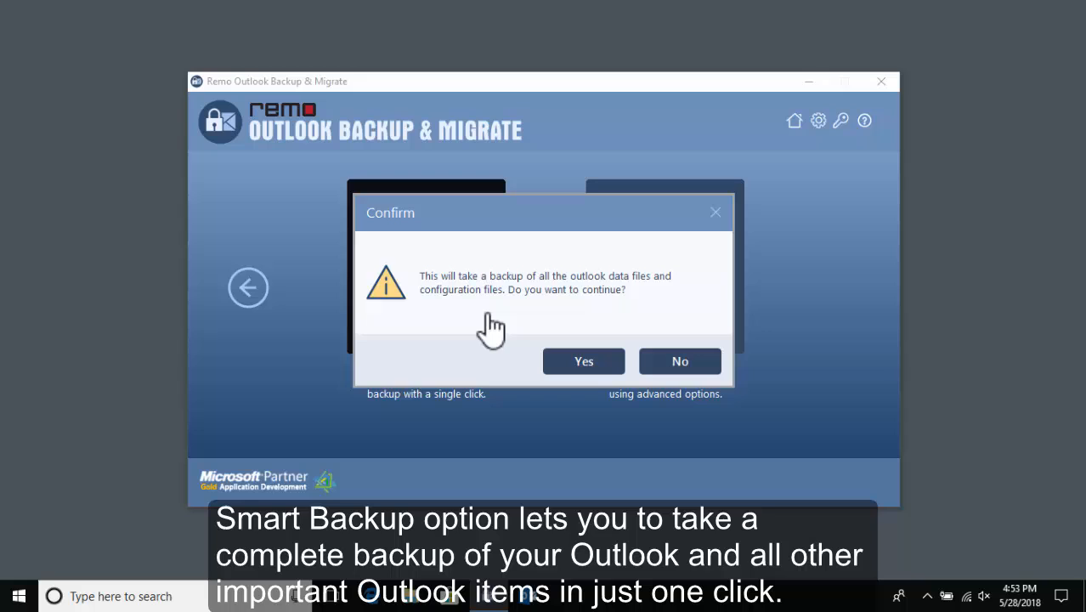
mouse_move(712, 298)
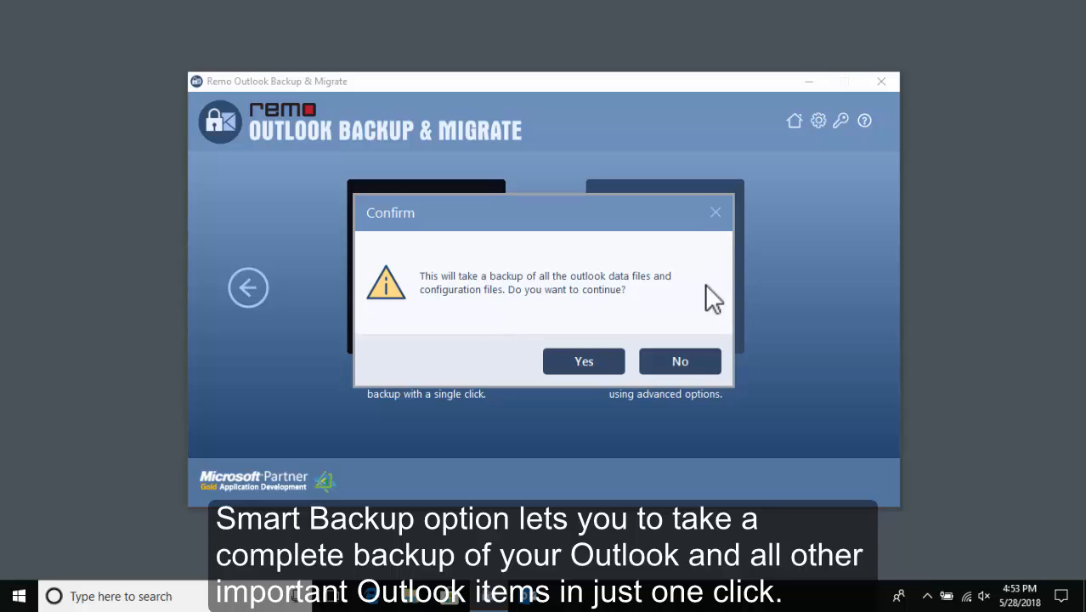
left_click(679, 360)
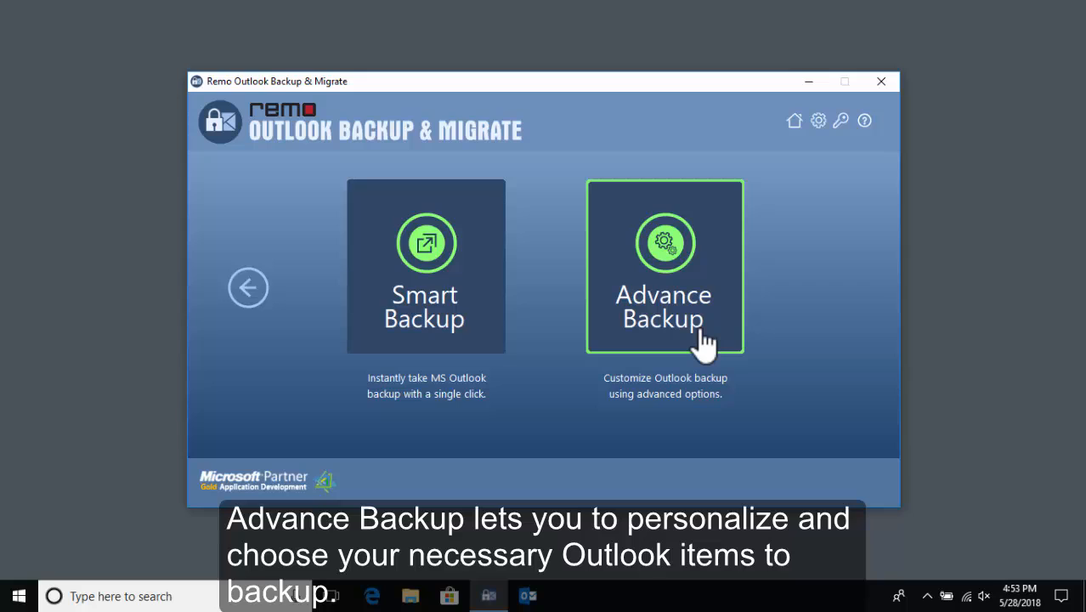
Choose Advance Backup and the Schedule Backup option to reach Schedule Settings.
left_click(664, 265)
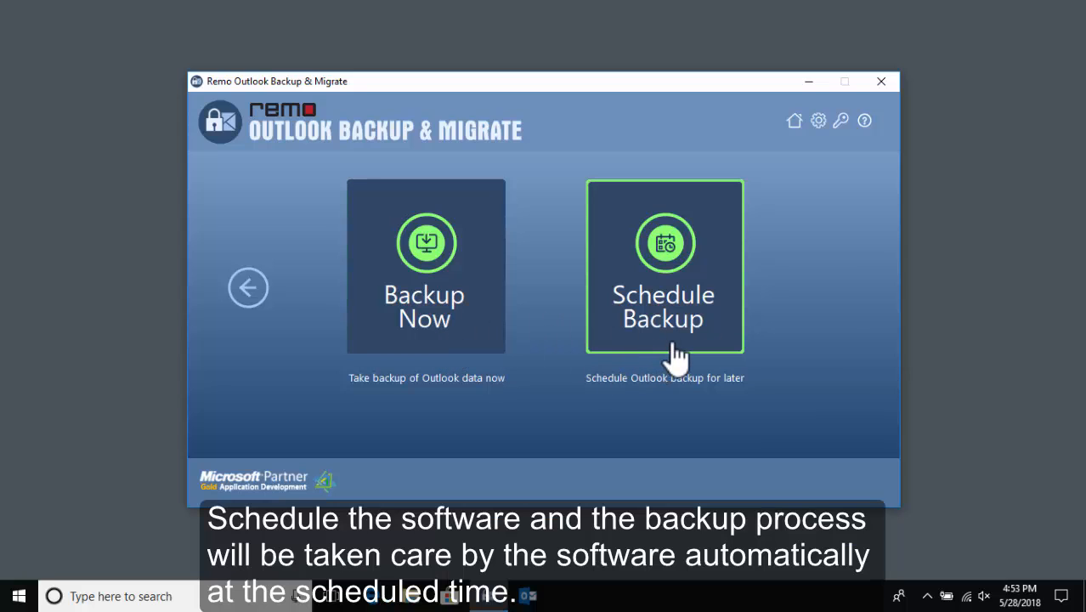
left_click(664, 265)
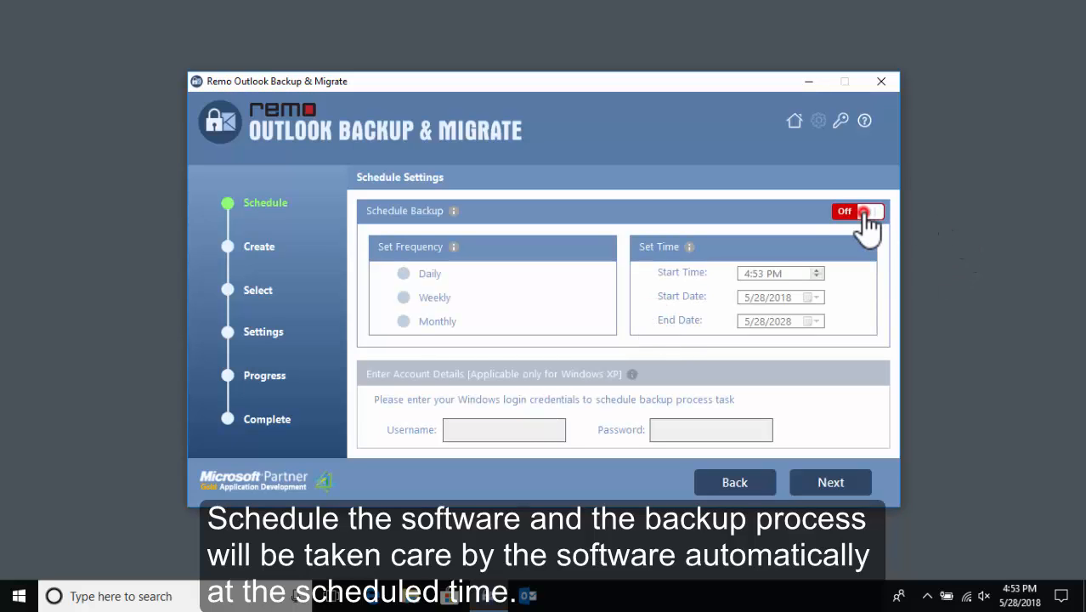
Switch scheduling on, change frequency from Daily to Monthly, and continue to the profile step.
left_click(867, 211)
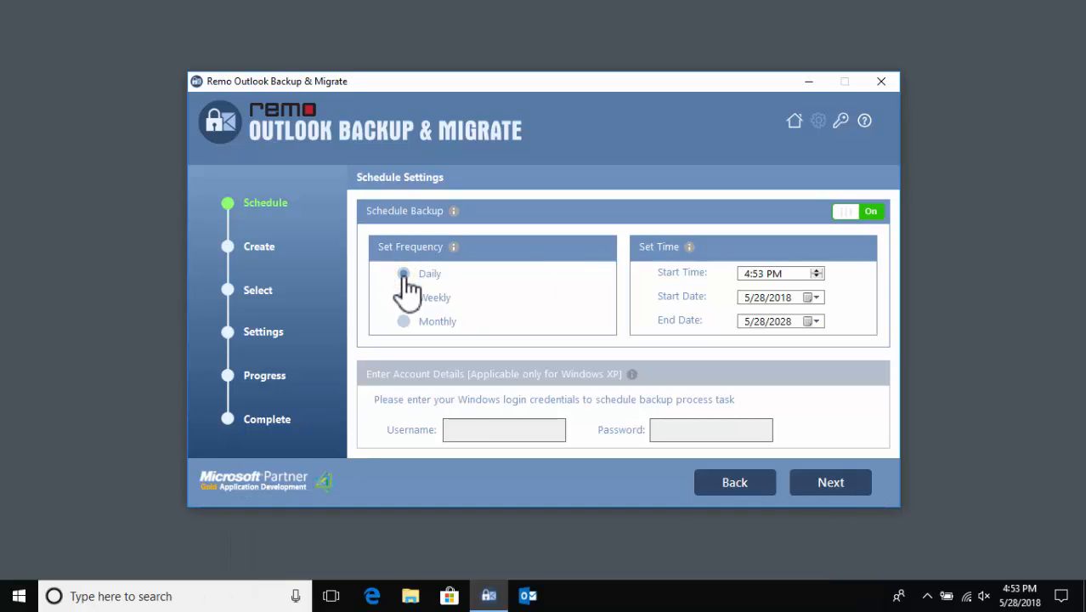
left_click(405, 272)
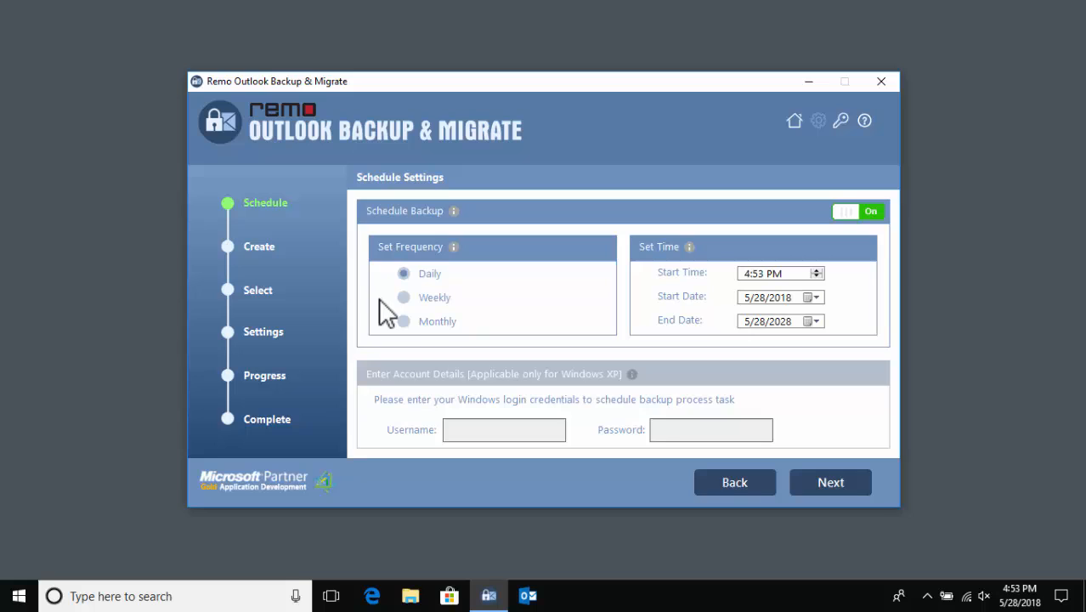
left_click(403, 321)
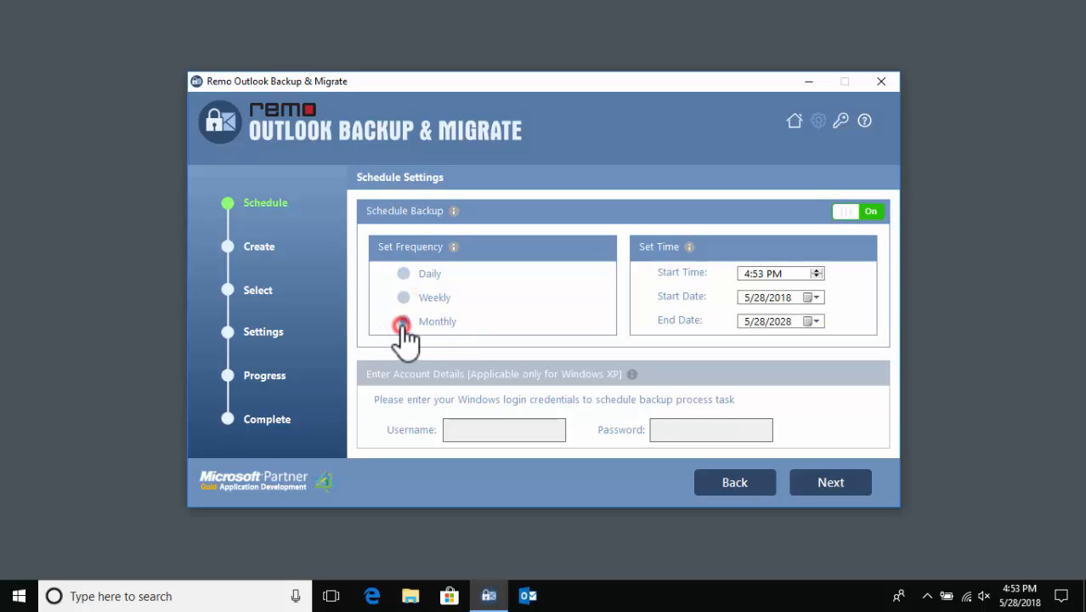
left_click(829, 482)
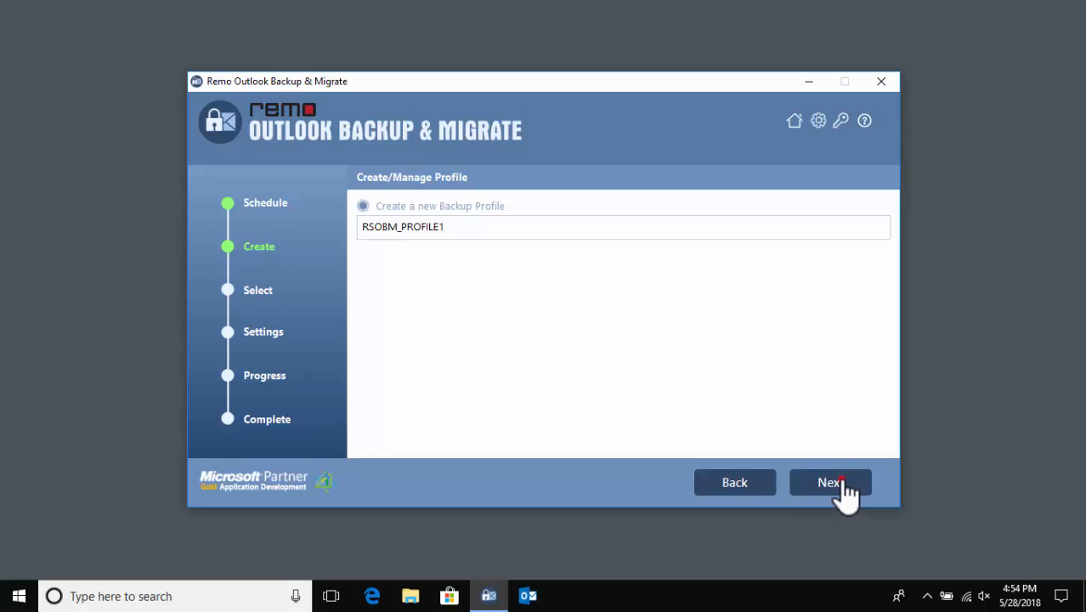
Accept profile RSOBM_PROFILE1, keep all Outlook 2016 items ticked, and continue to Backup Settings.
left_click(829, 483)
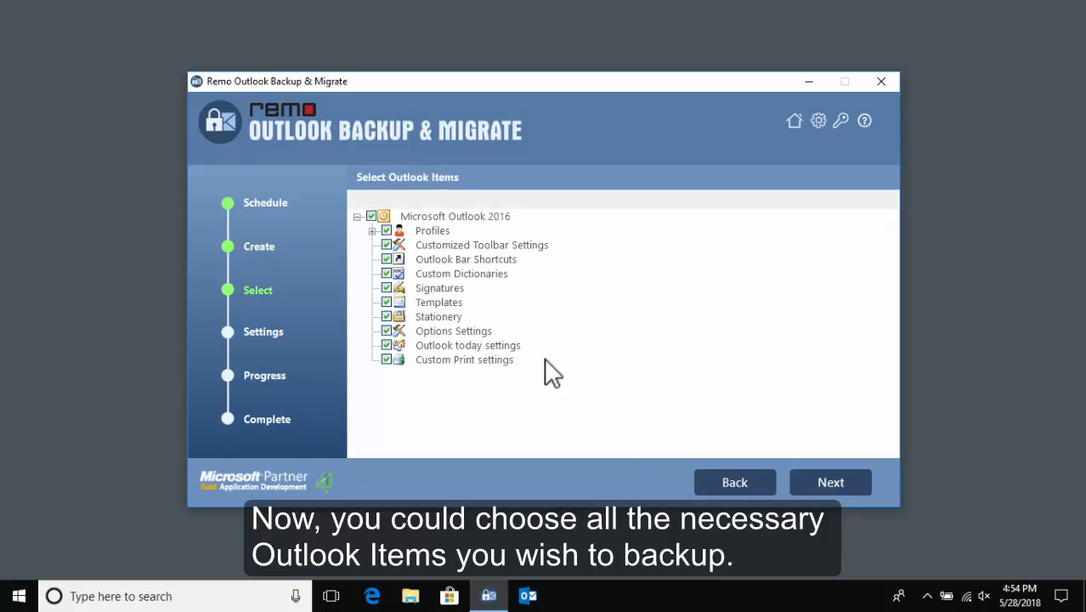
mouse_move(421, 367)
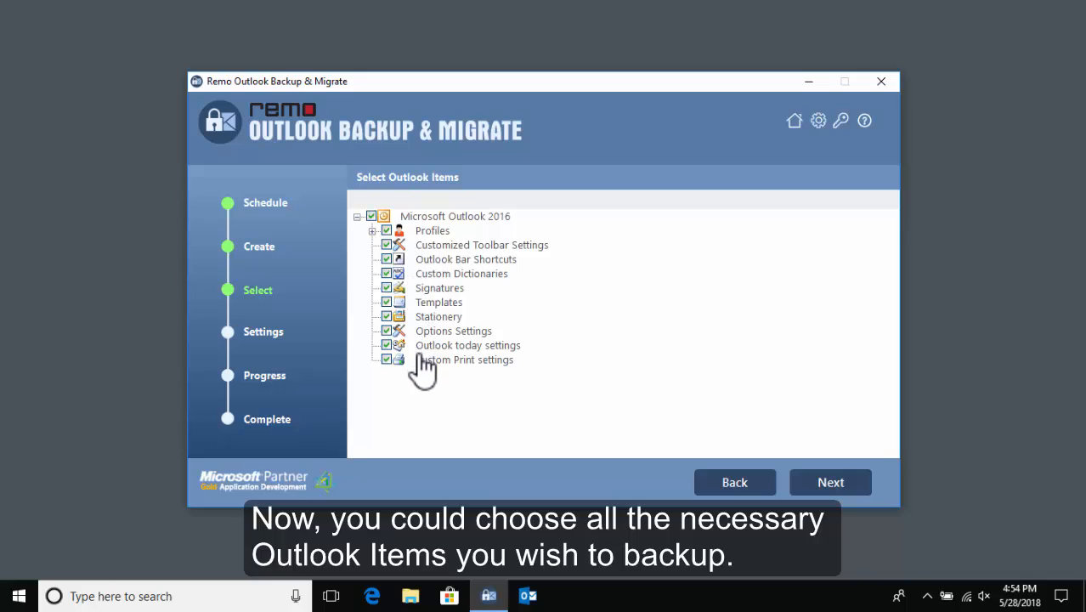
left_click(385, 316)
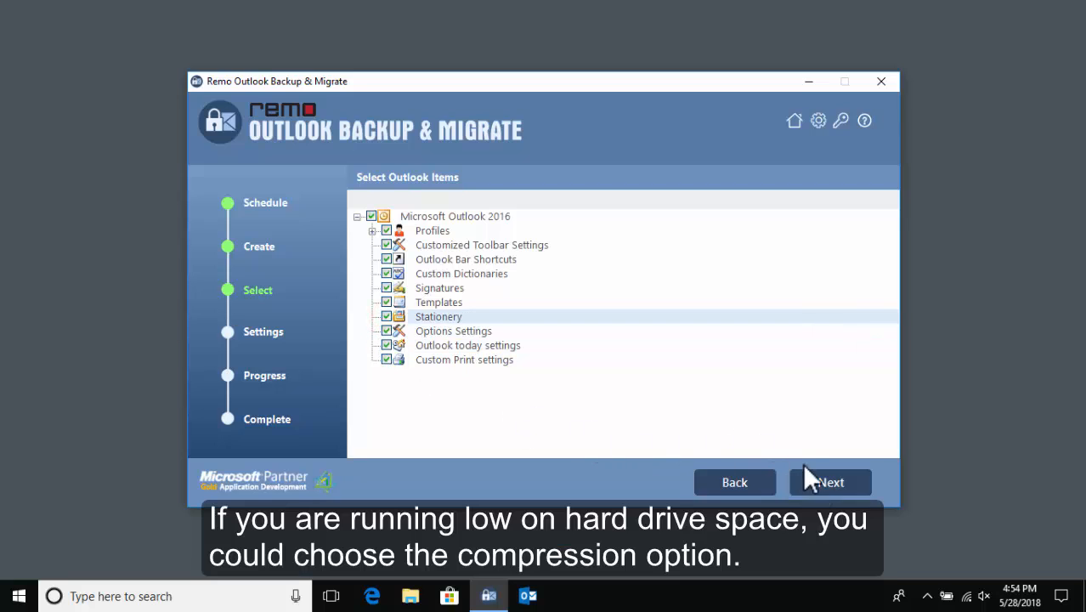
left_click(829, 482)
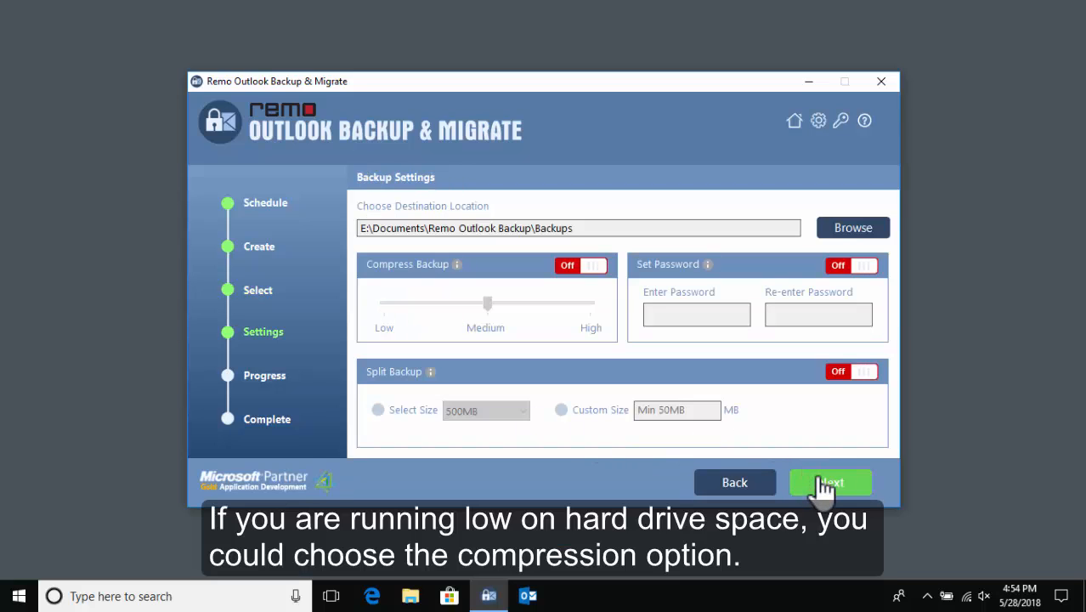
Toggle compression on and off and try password protection in Backup Settings.
left_click(591, 265)
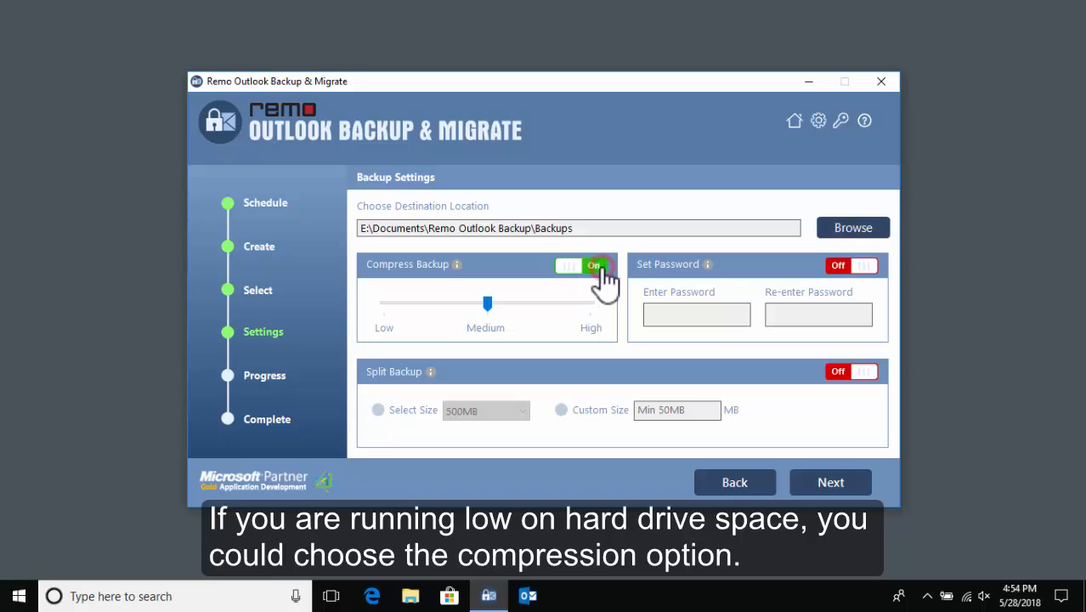
left_click(581, 265)
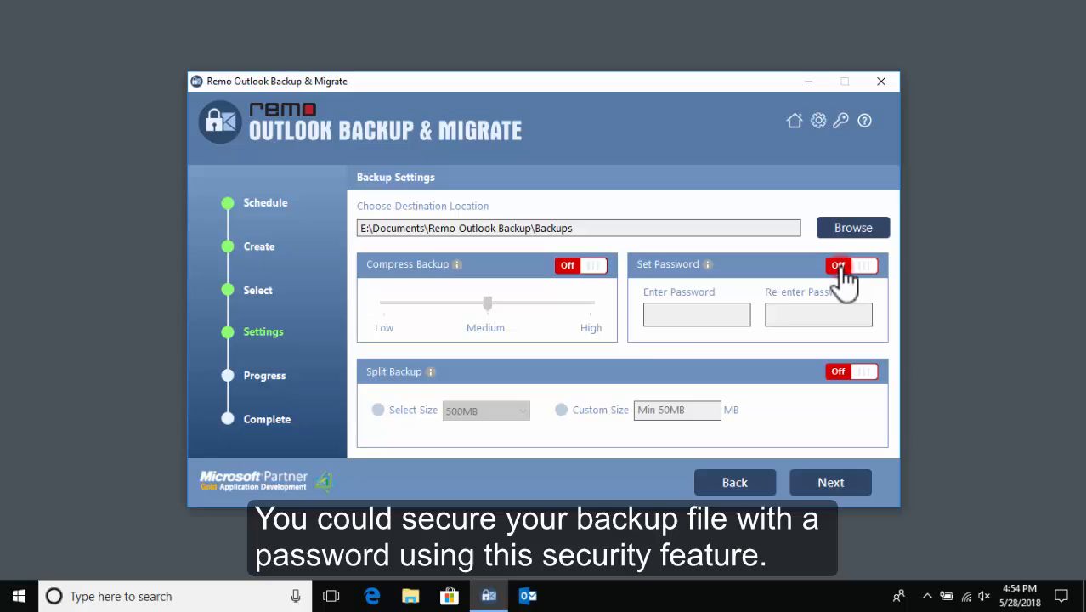
left_click(853, 371)
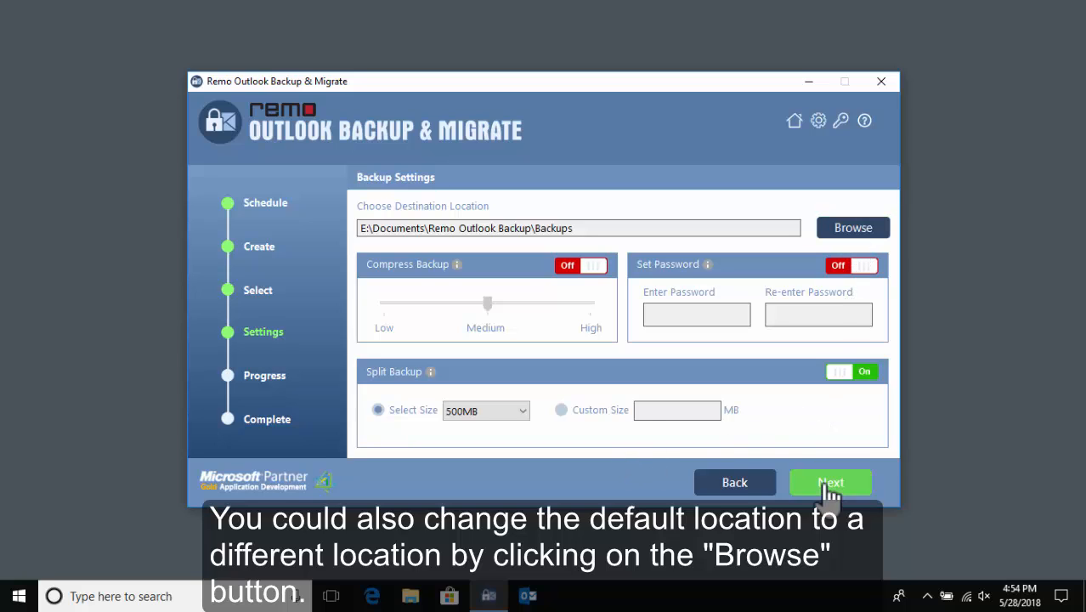
Start the backup with 500MB split parts and acknowledge the expected size notice.
left_click(829, 482)
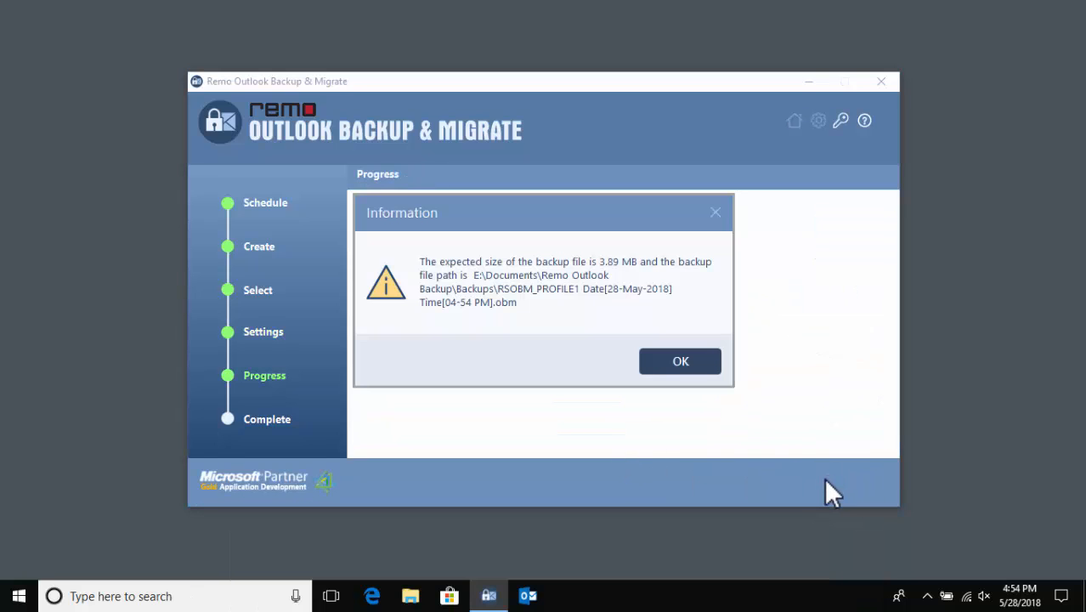
left_click(679, 360)
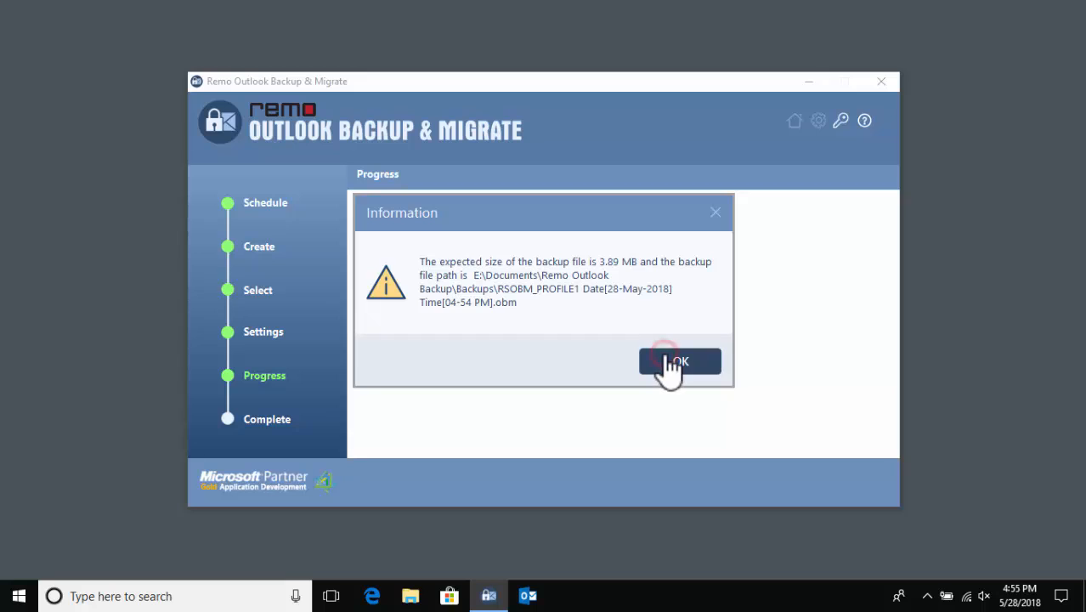
left_click(678, 361)
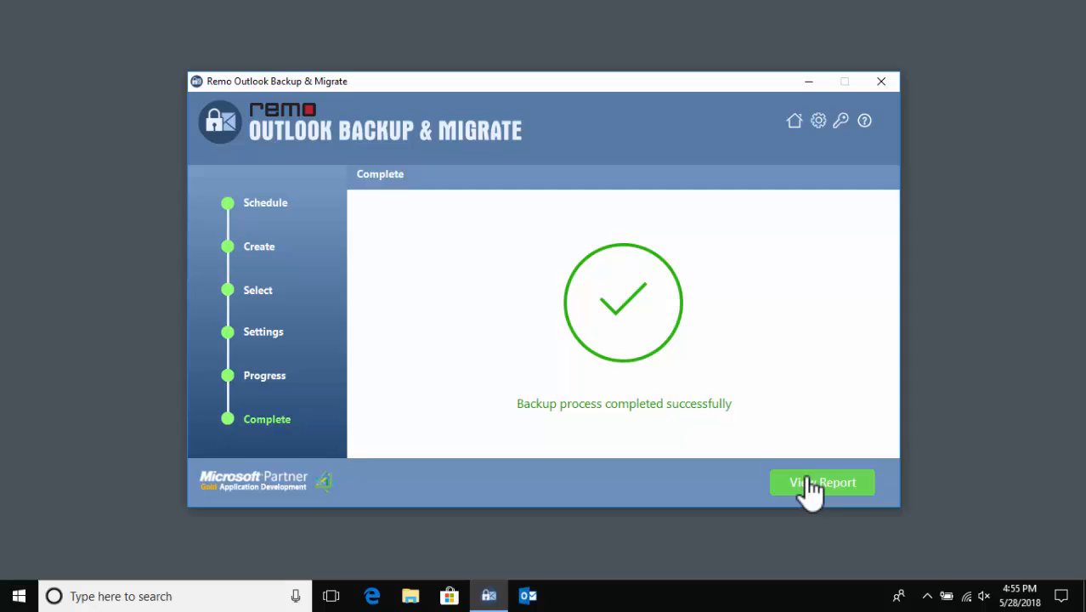
View the backup report and scroll through the green-checked Outlook items.
left_click(823, 482)
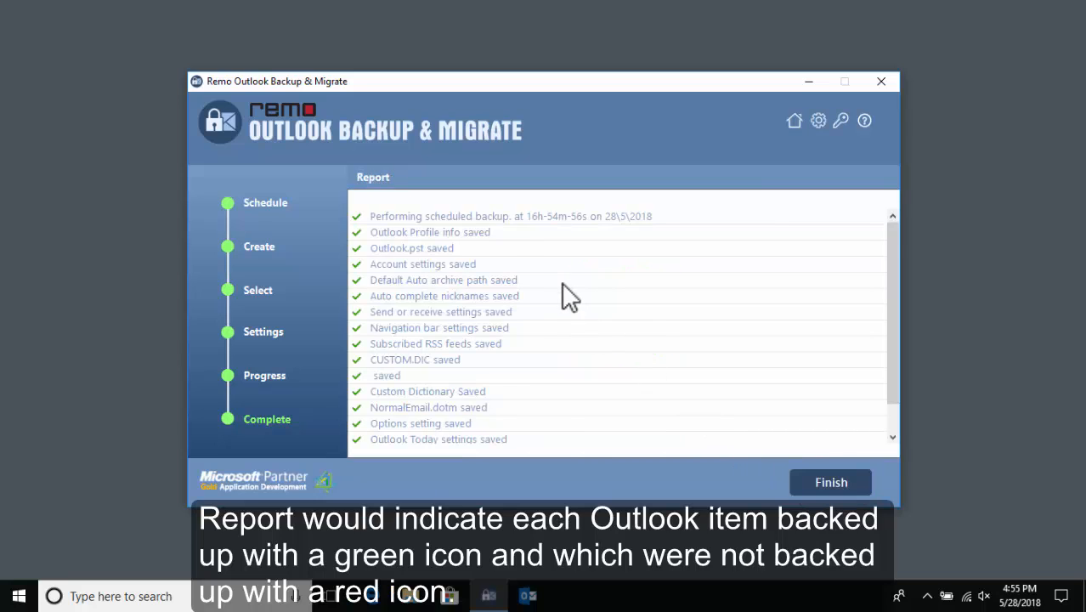
scroll("down", 3)
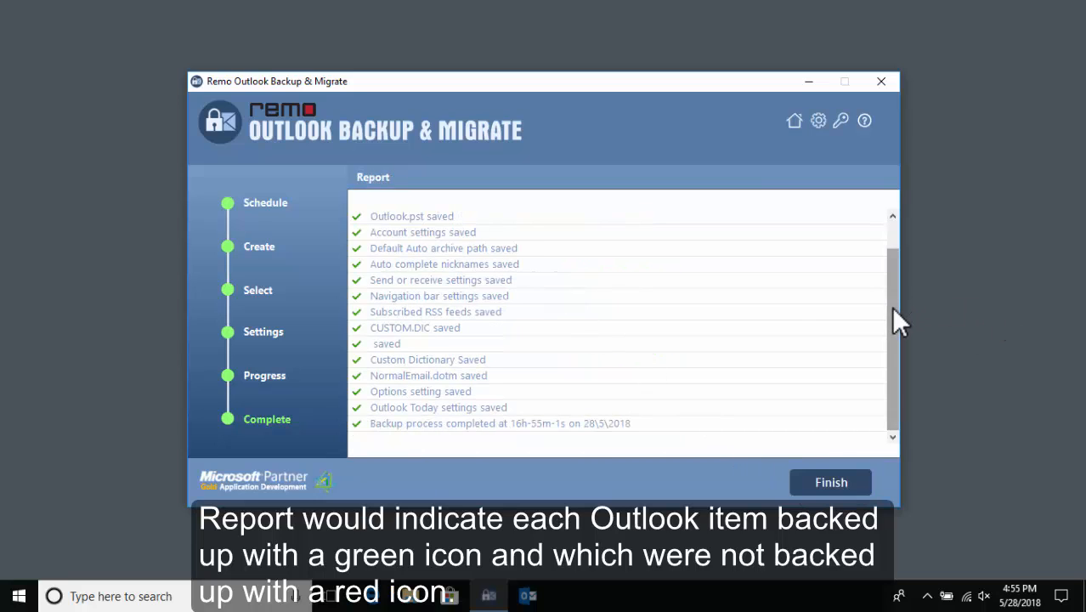